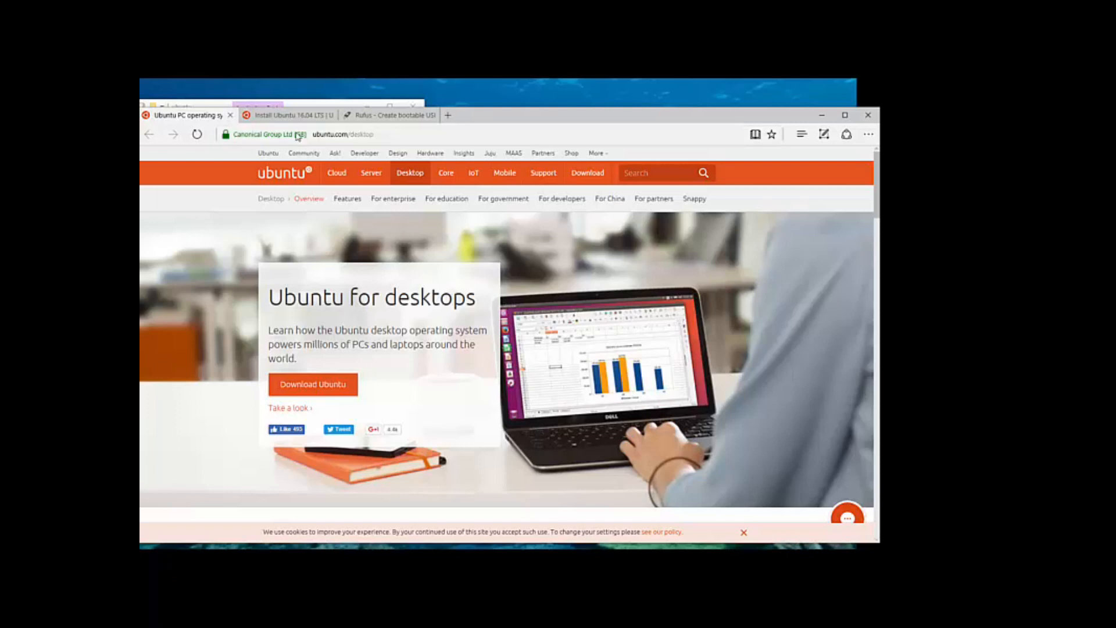
{"action": "mouse_move", "coordinate": [264, 127]}
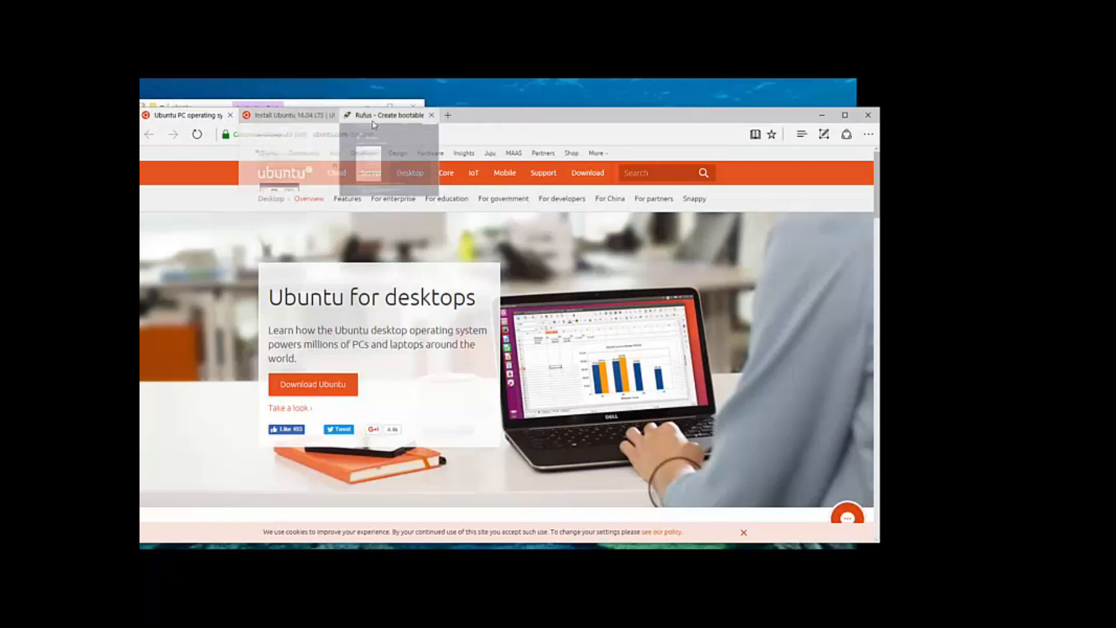
{"action": "mouse_move", "coordinate": [386, 115]}
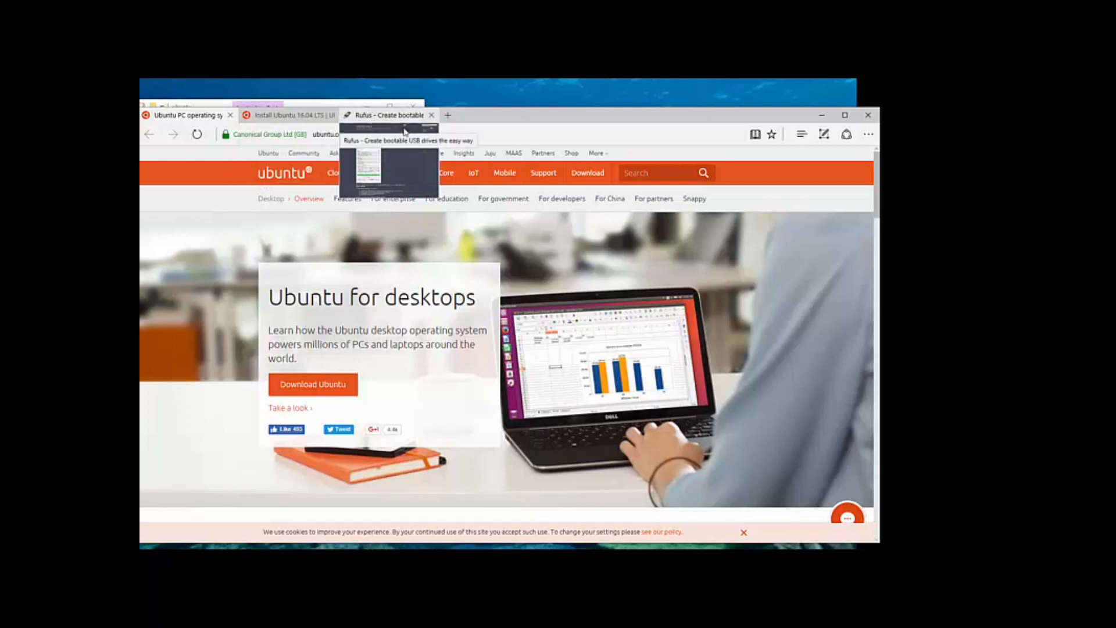
{"action": "mouse_move", "coordinate": [391, 115]}
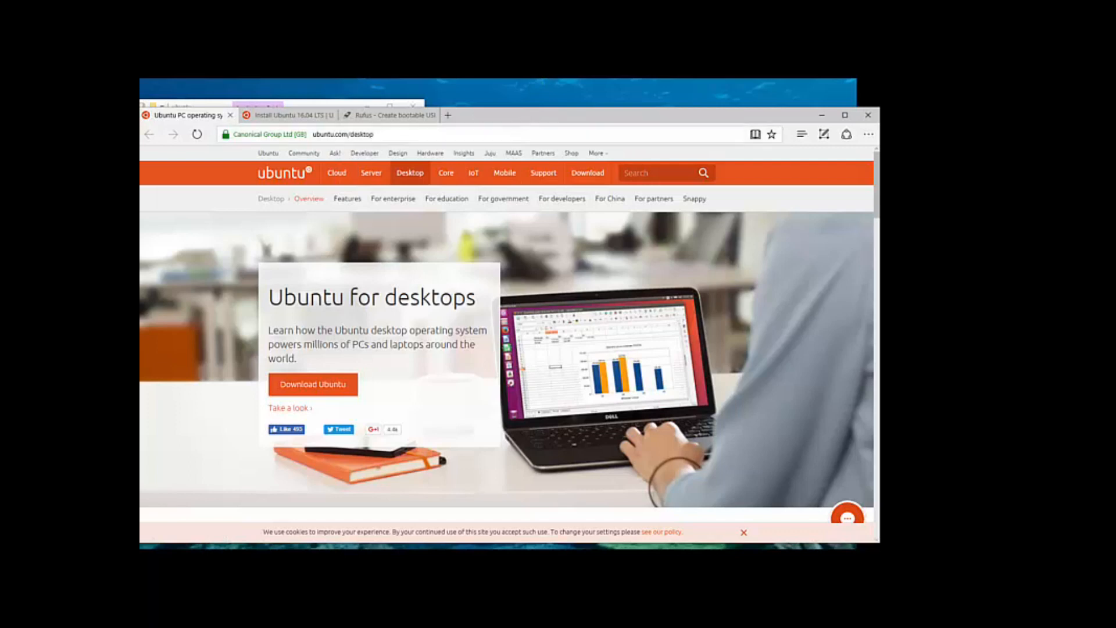
Review the Ubuntu 16.04 install instructions page, then the Rufus bootable-USB website.
{"action": "left_click", "coordinate": [409, 172]}
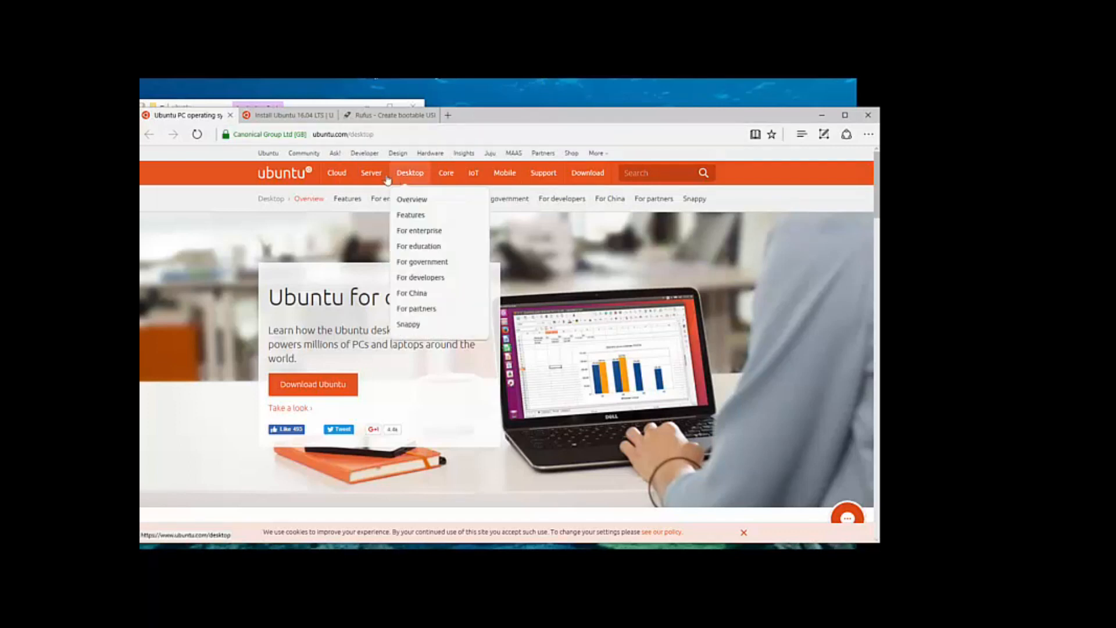
{"action": "mouse_move", "coordinate": [250, 160]}
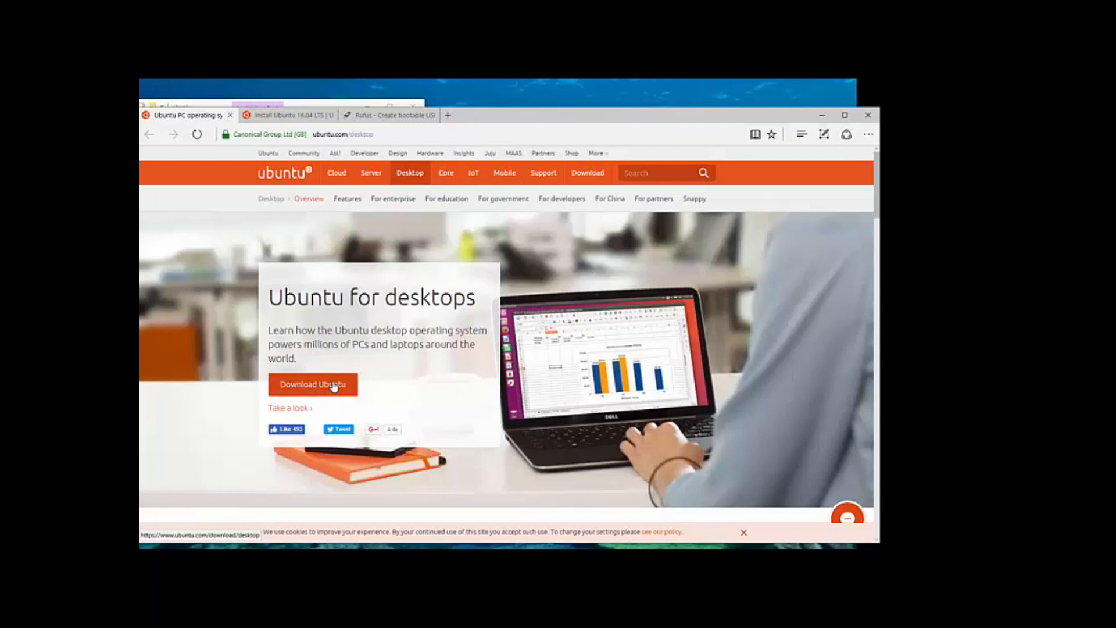
{"action": "mouse_move", "coordinate": [331, 91]}
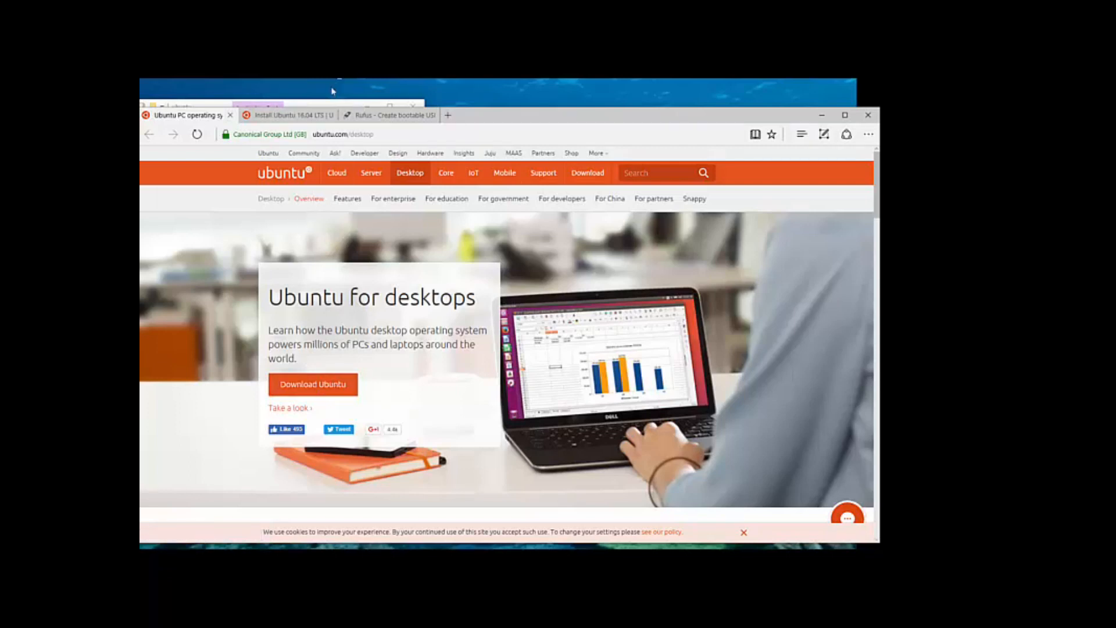
{"action": "mouse_move", "coordinate": [303, 153]}
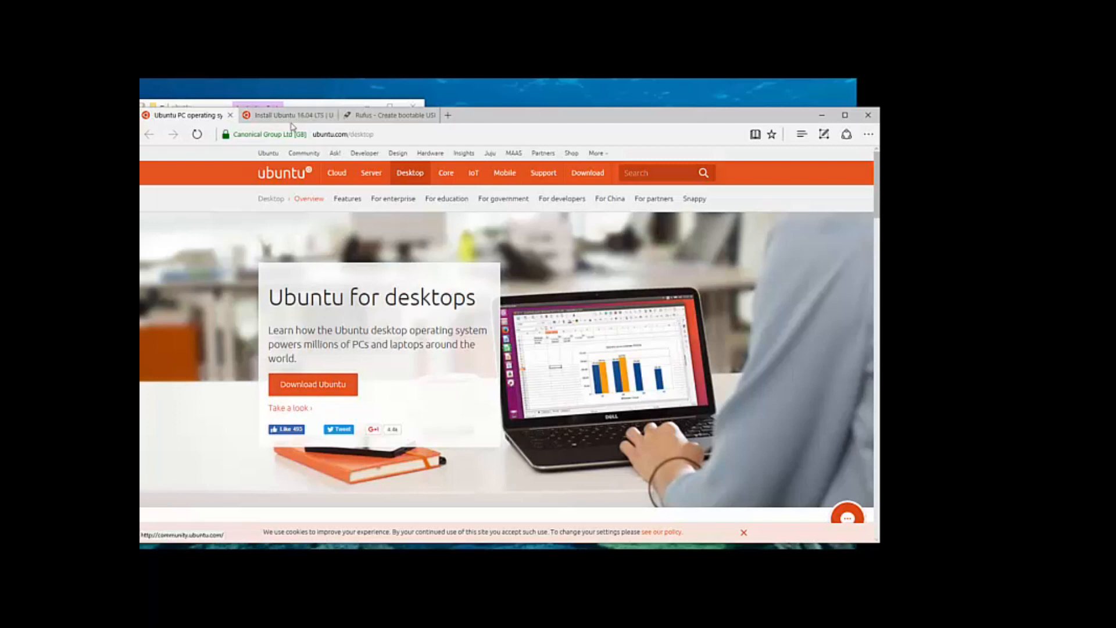
{"action": "left_click", "coordinate": [288, 115]}
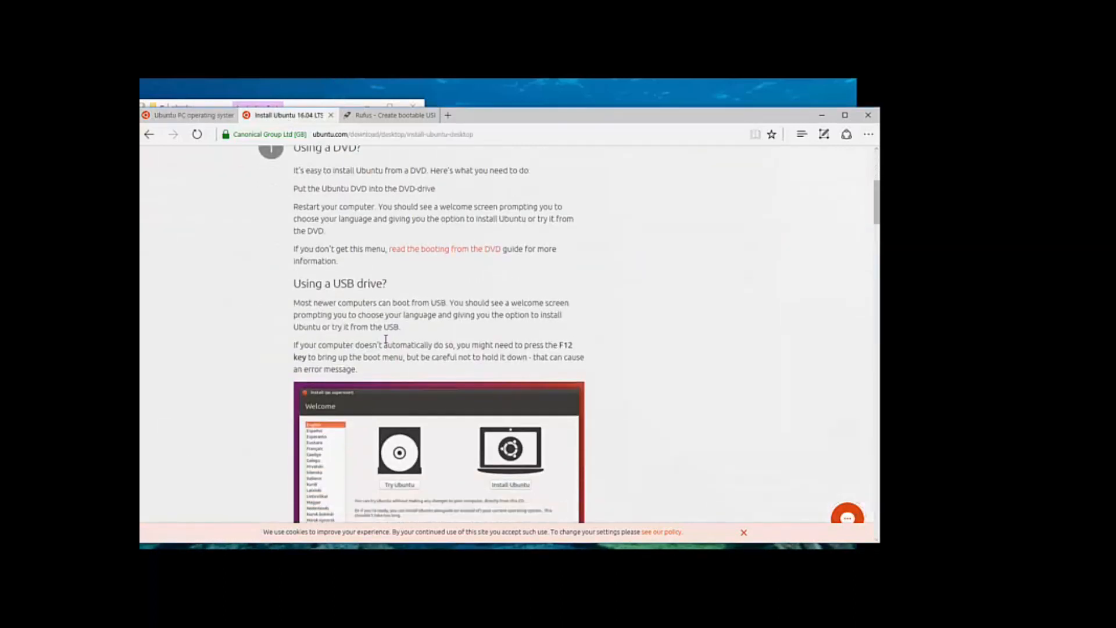
{"action": "scroll", "scroll_direction": "down", "scroll_amount": 3}
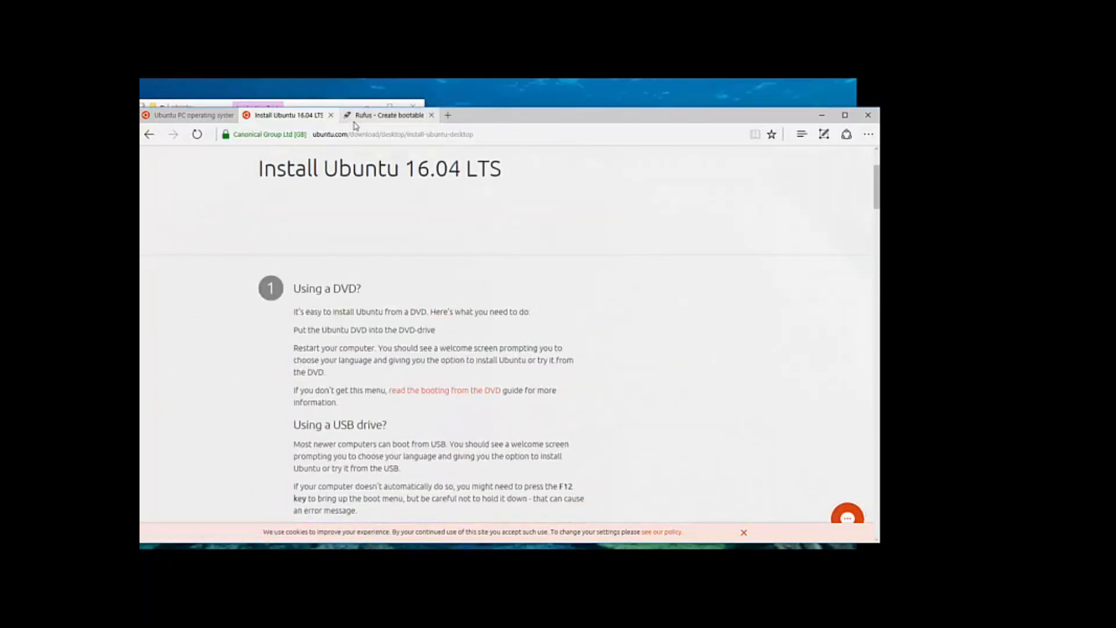
{"action": "left_click", "coordinate": [388, 115]}
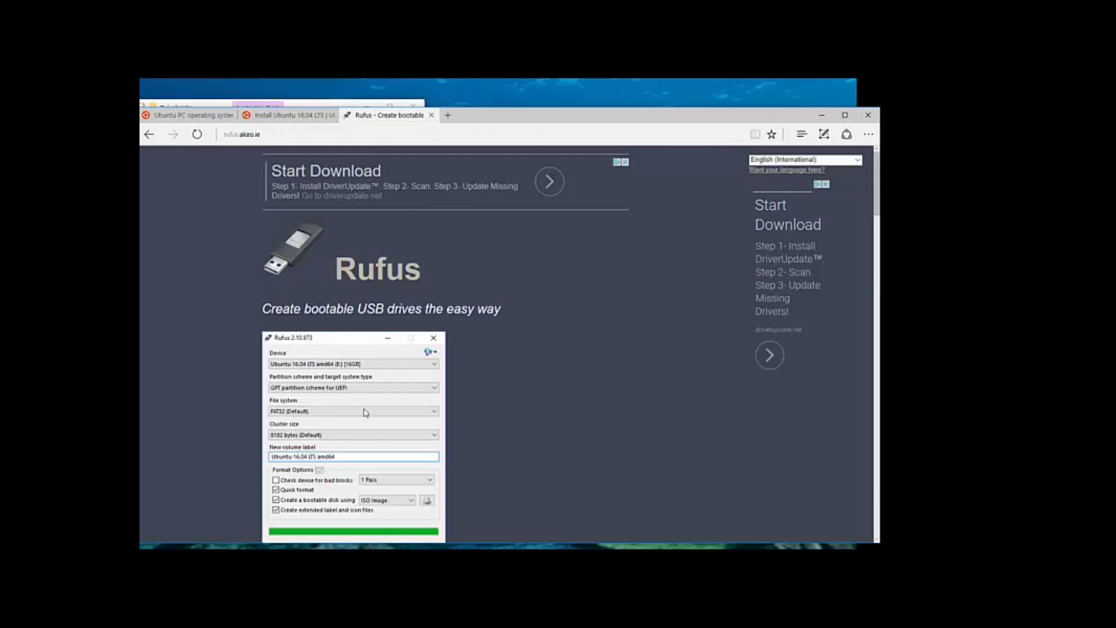
{"action": "scroll", "scroll_direction": "down", "scroll_amount": 3}
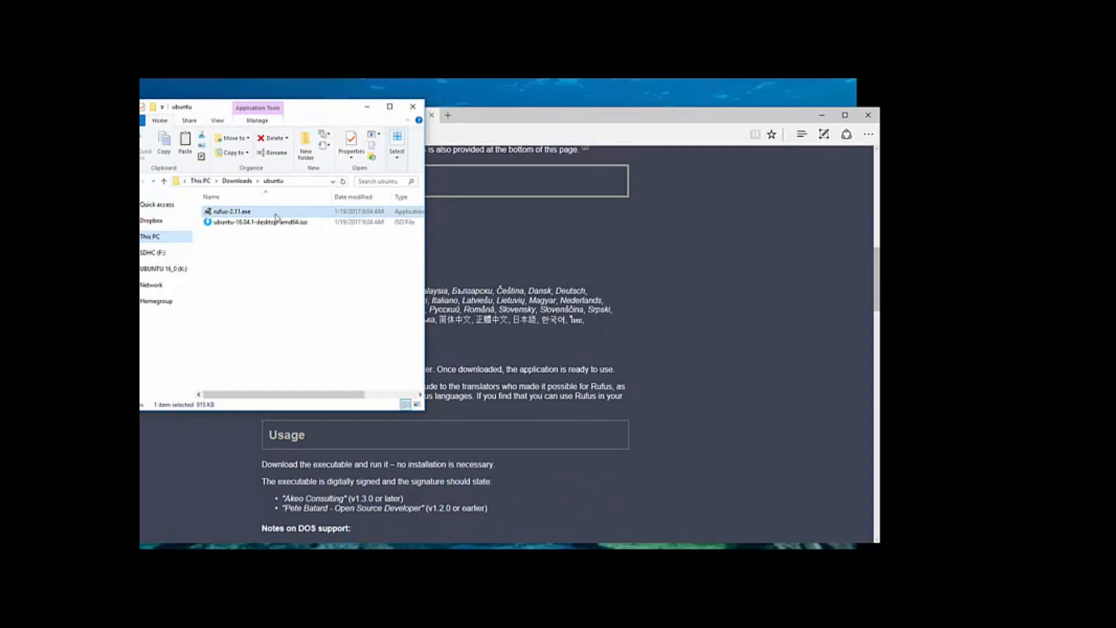
Check the Ubuntu 16.04.1 ISO's context options in the ubuntu downloads folder and dismiss them.
{"action": "right_click", "coordinate": [256, 221]}
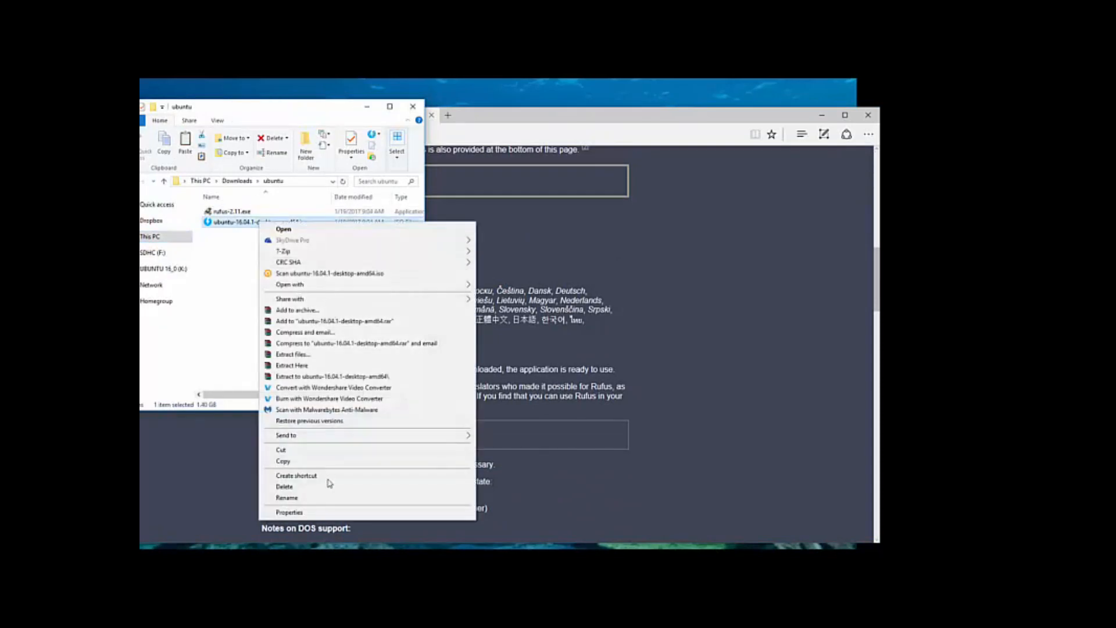
{"action": "left_click", "coordinate": [290, 512]}
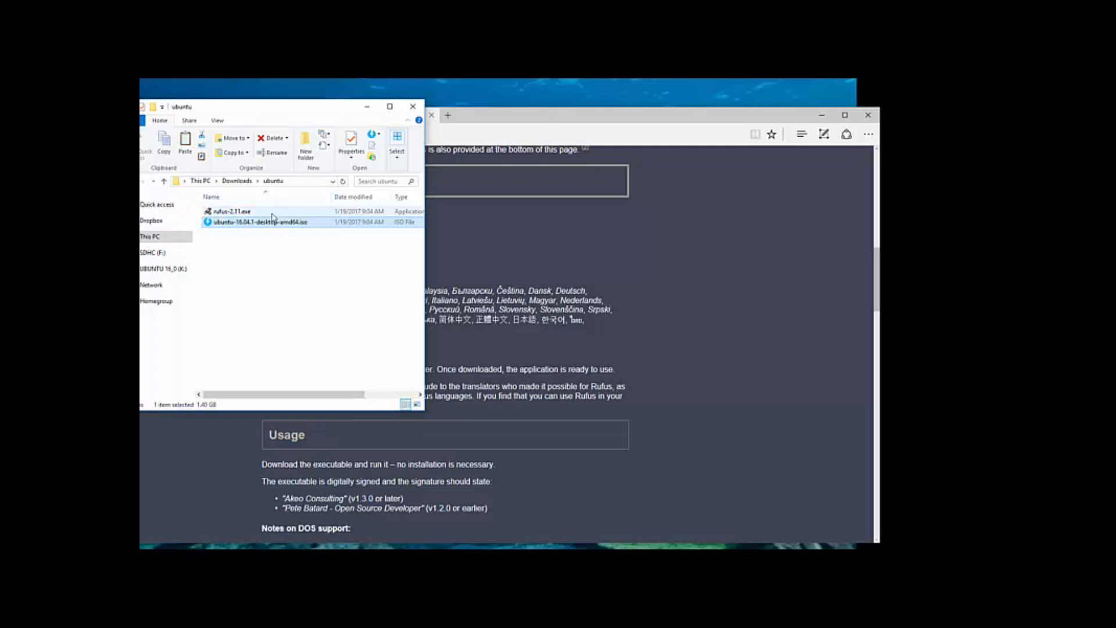
{"action": "right_click", "coordinate": [231, 212]}
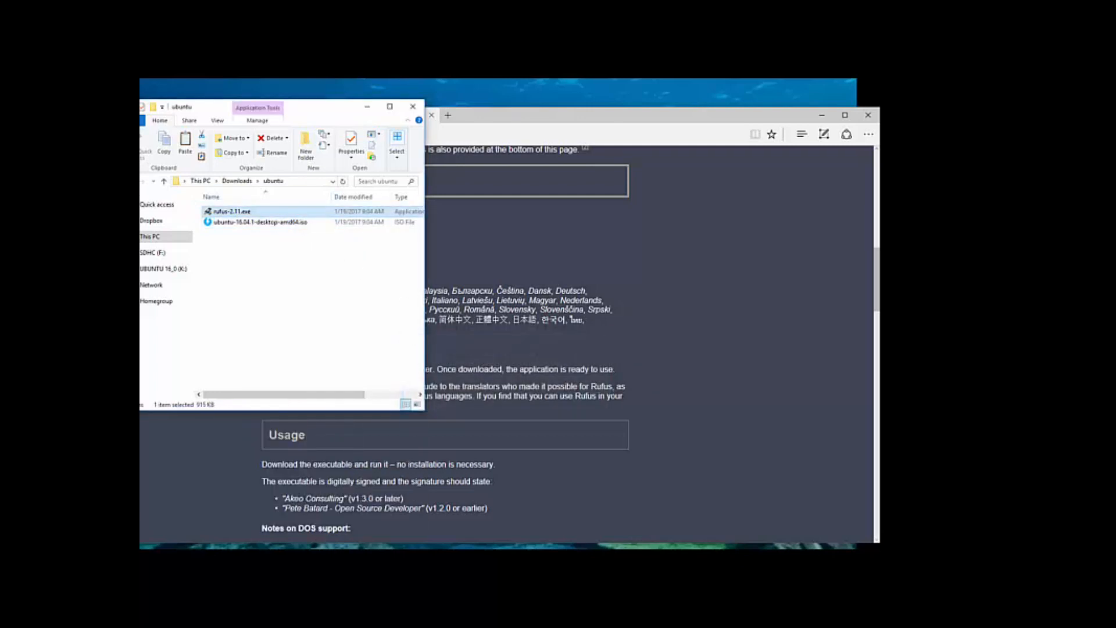
Launch rufus-2.11.exe with NO_LABEL (F:) as device and ubuntu-16.04.1-desktop-amd64.iso as image.
{"action": "double_click", "coordinate": [232, 210]}
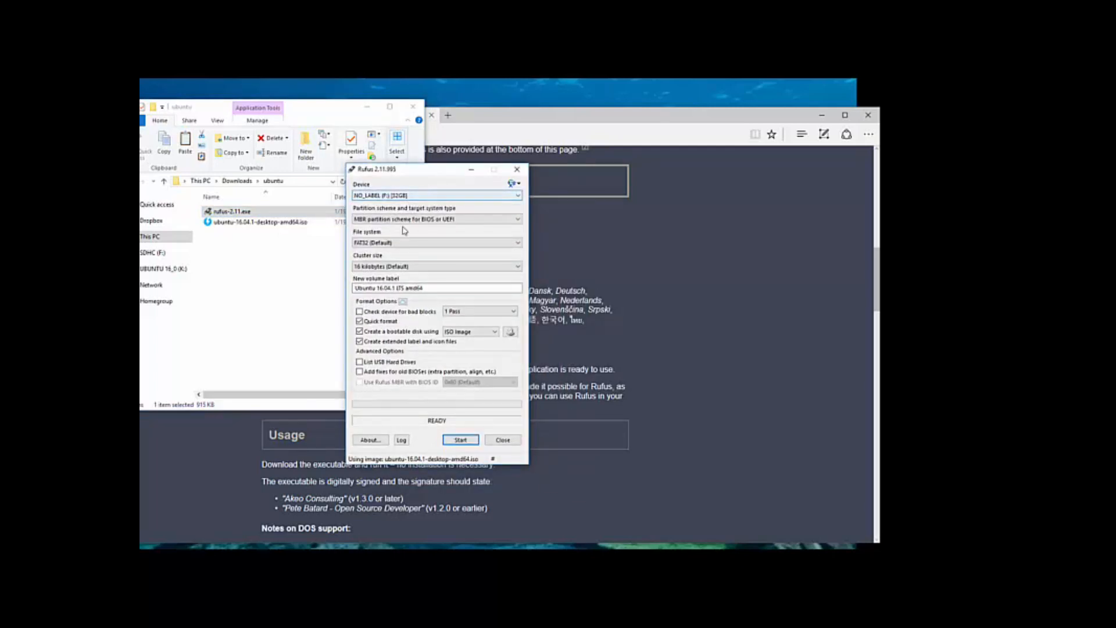
{"action": "mouse_move", "coordinate": [416, 346]}
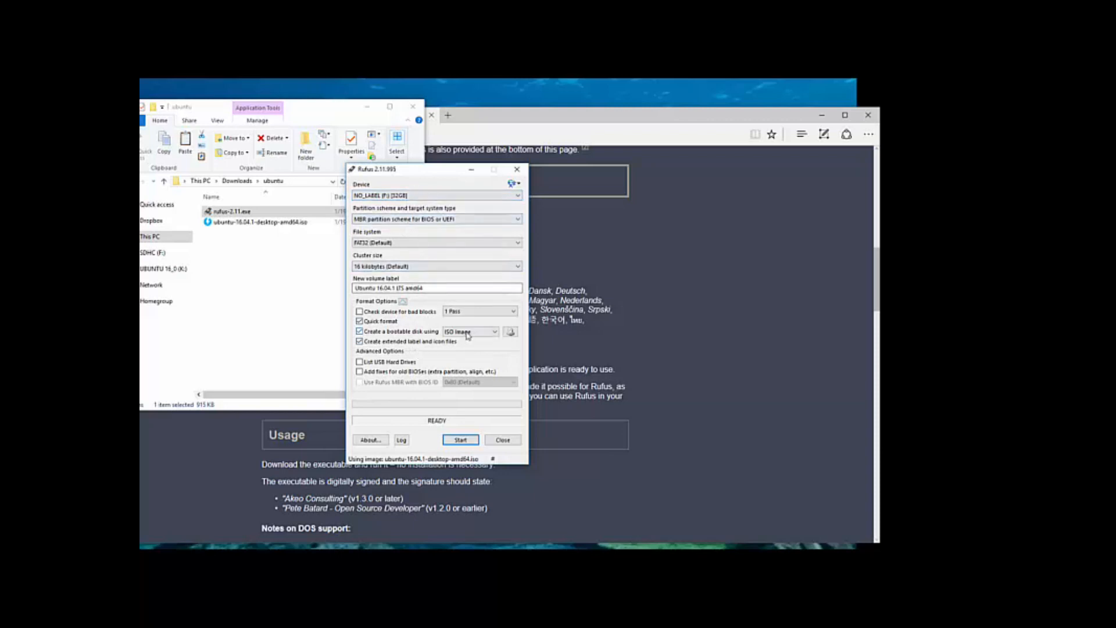
{"action": "mouse_move", "coordinate": [498, 344]}
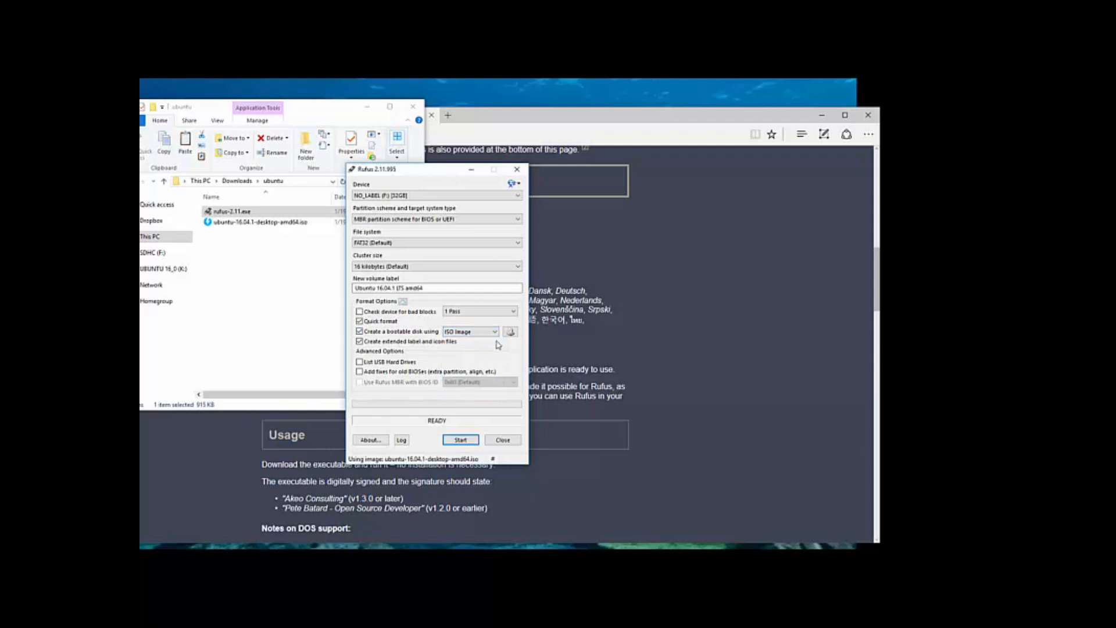
{"action": "left_click", "coordinate": [510, 332]}
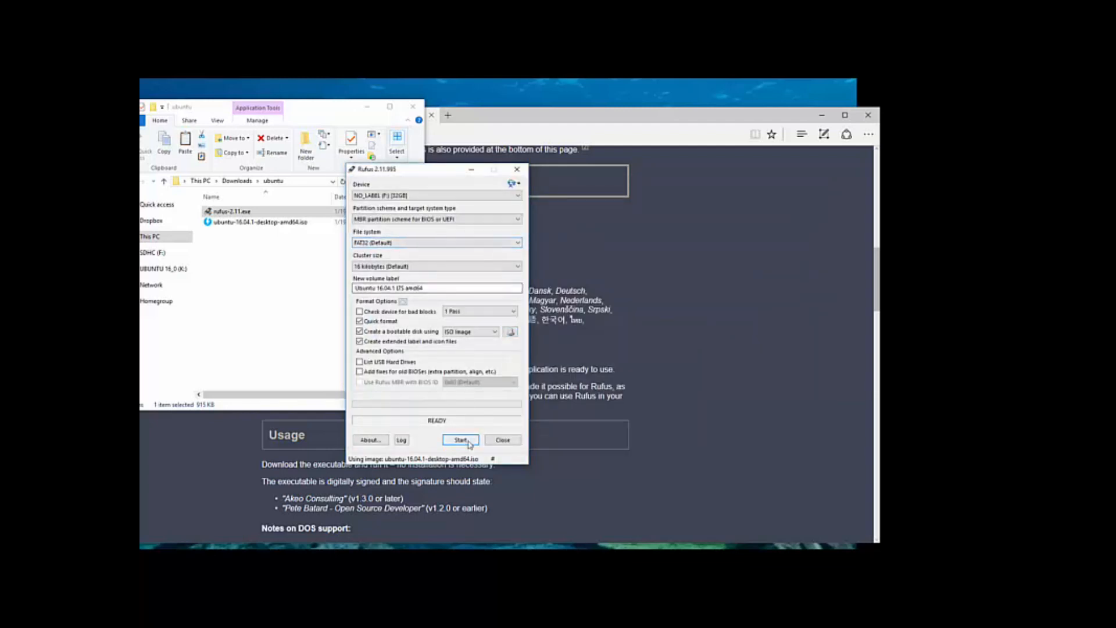
Start the write, accepting the Syslinux download, ISO Image mode and the data-destroyed warning.
{"action": "left_click", "coordinate": [460, 440]}
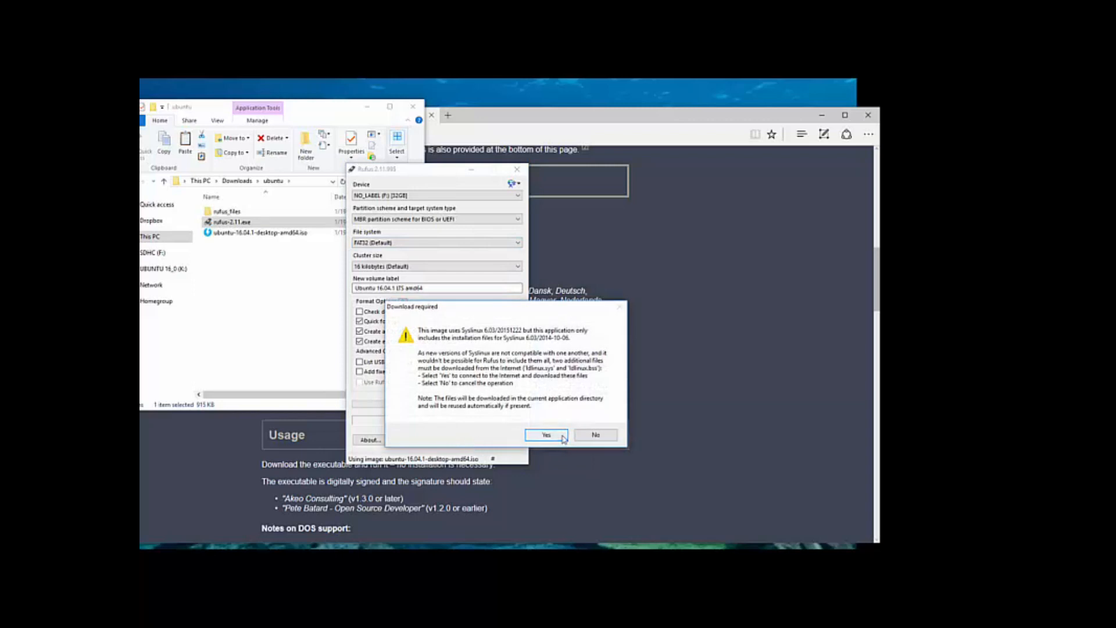
{"action": "left_click", "coordinate": [545, 435]}
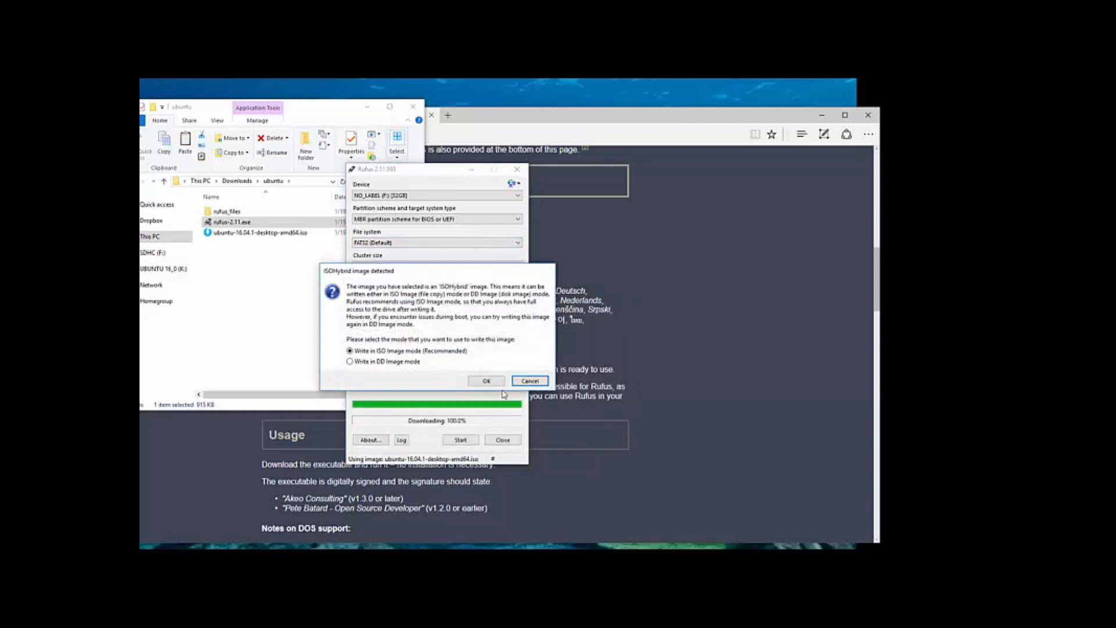
{"action": "left_click", "coordinate": [486, 382]}
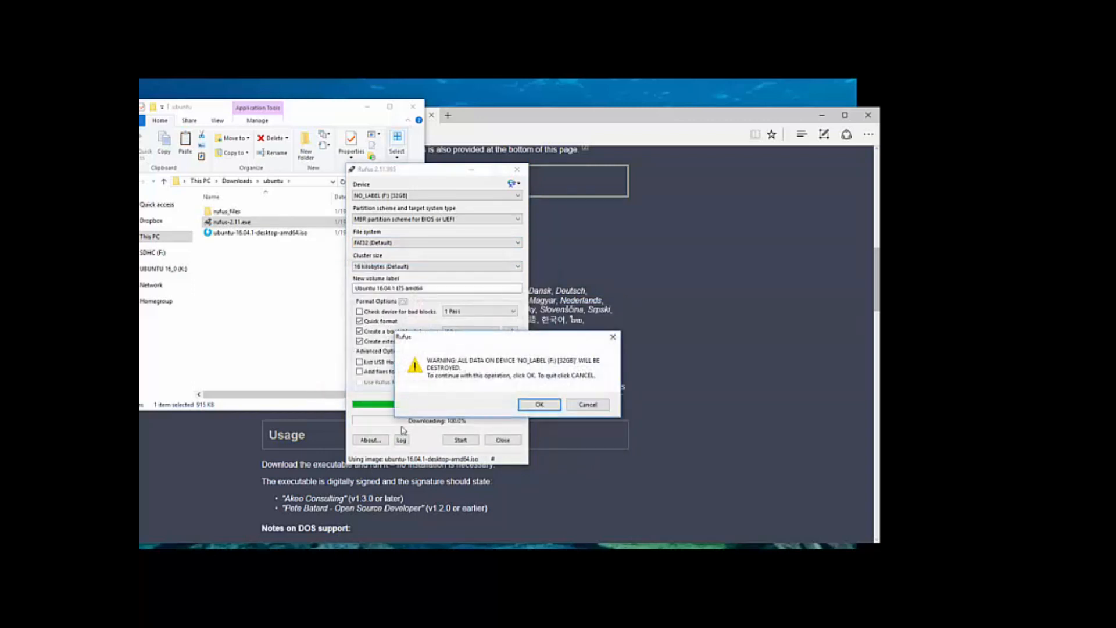
{"action": "mouse_move", "coordinate": [557, 383]}
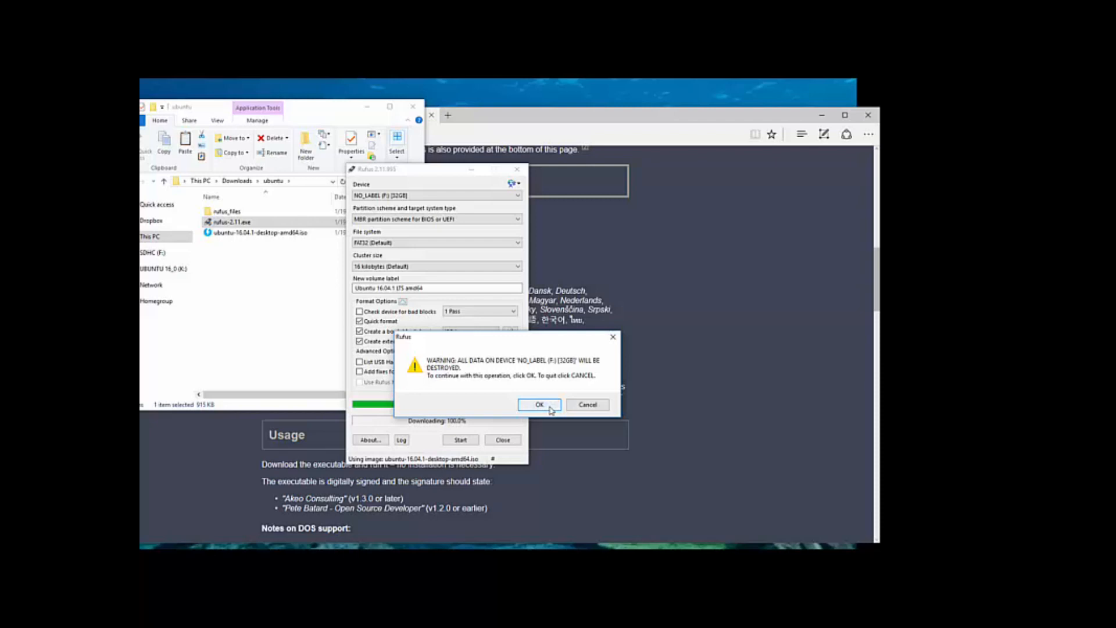
{"action": "left_click", "coordinate": [539, 404]}
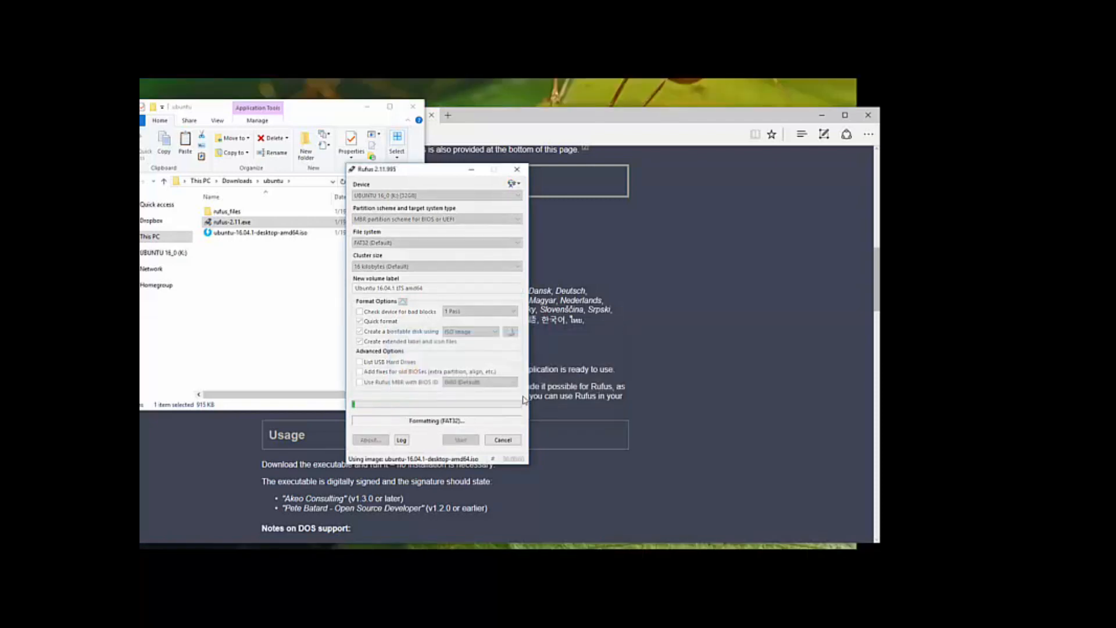